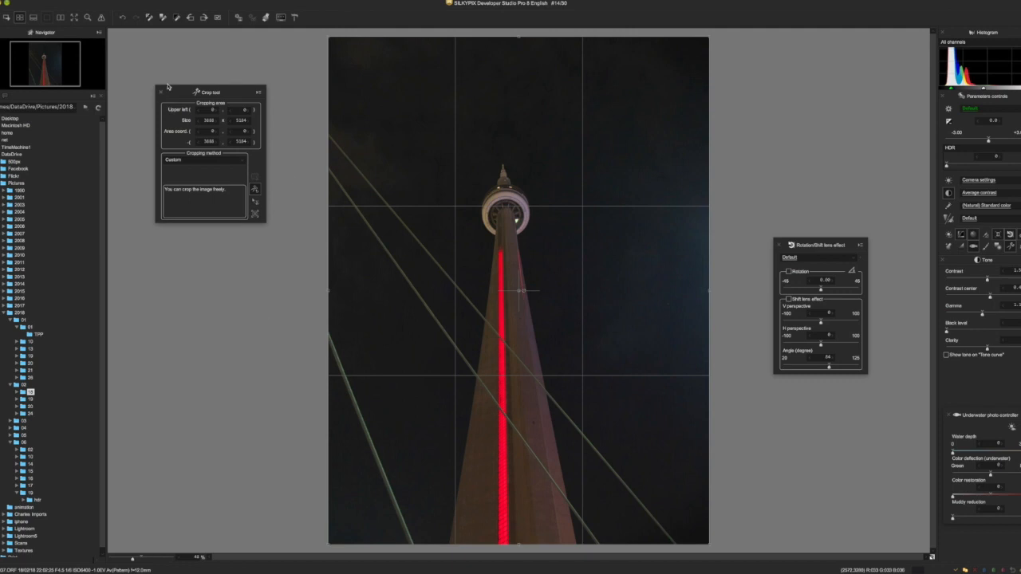
pyautogui.moveTo(201, 90)
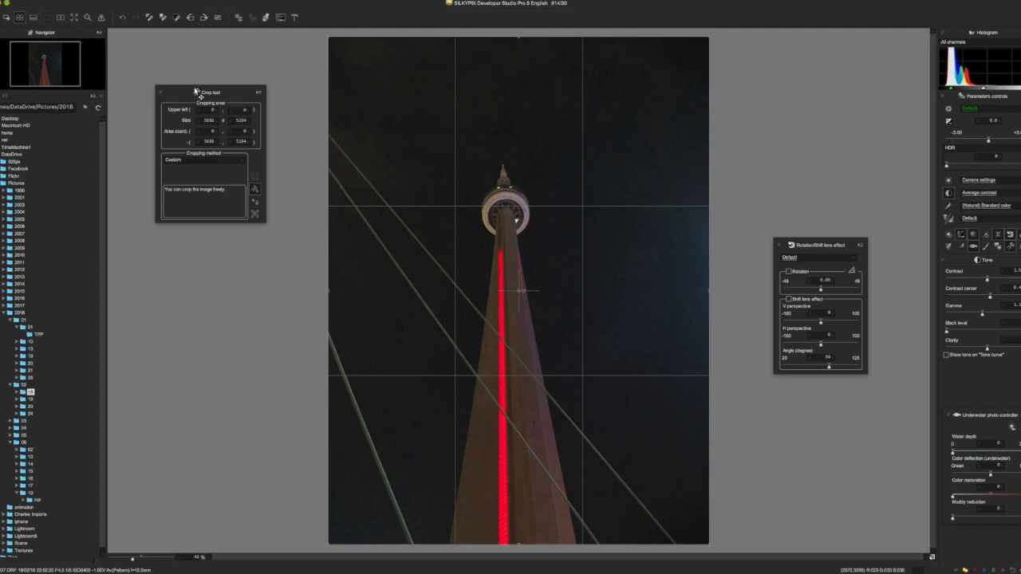
pyautogui.moveTo(200, 89)
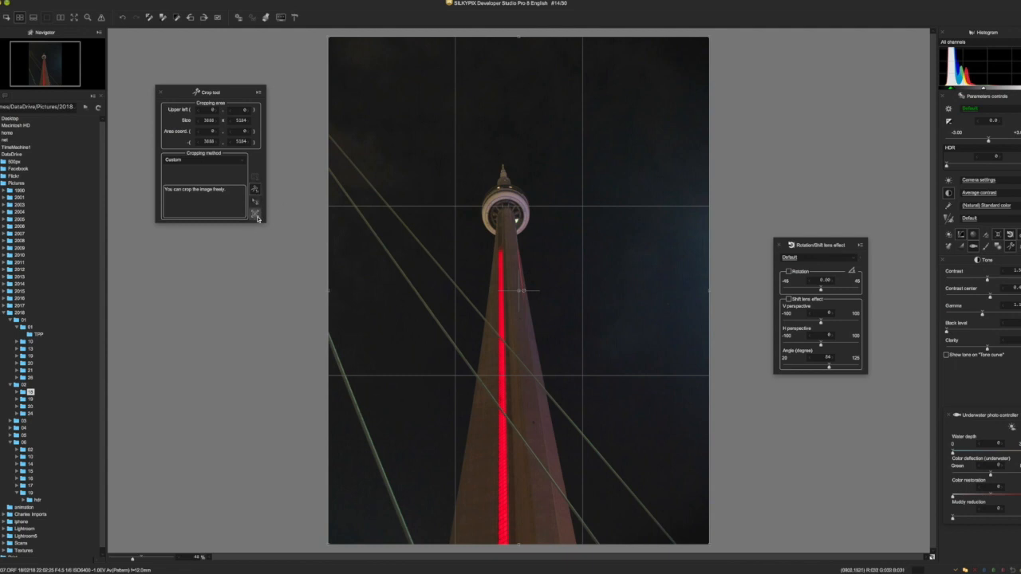
pyautogui.moveTo(256, 218)
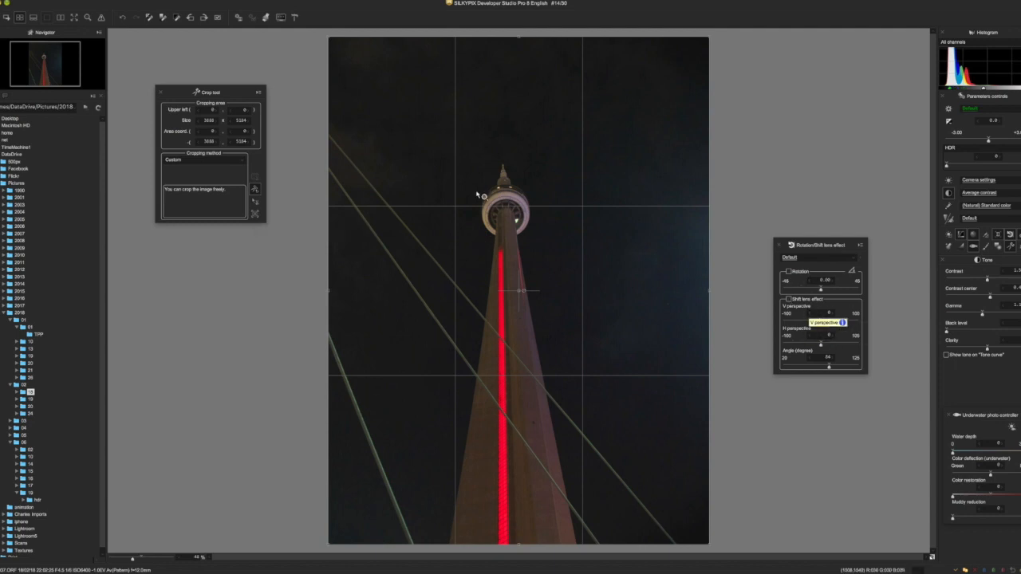
pyautogui.moveTo(274, 209)
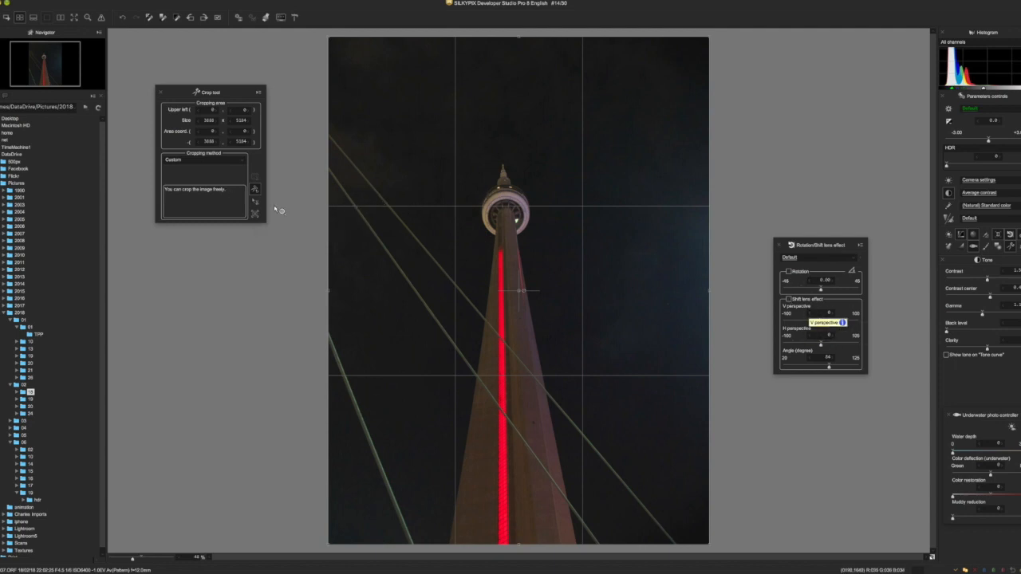
pyautogui.moveTo(276, 211)
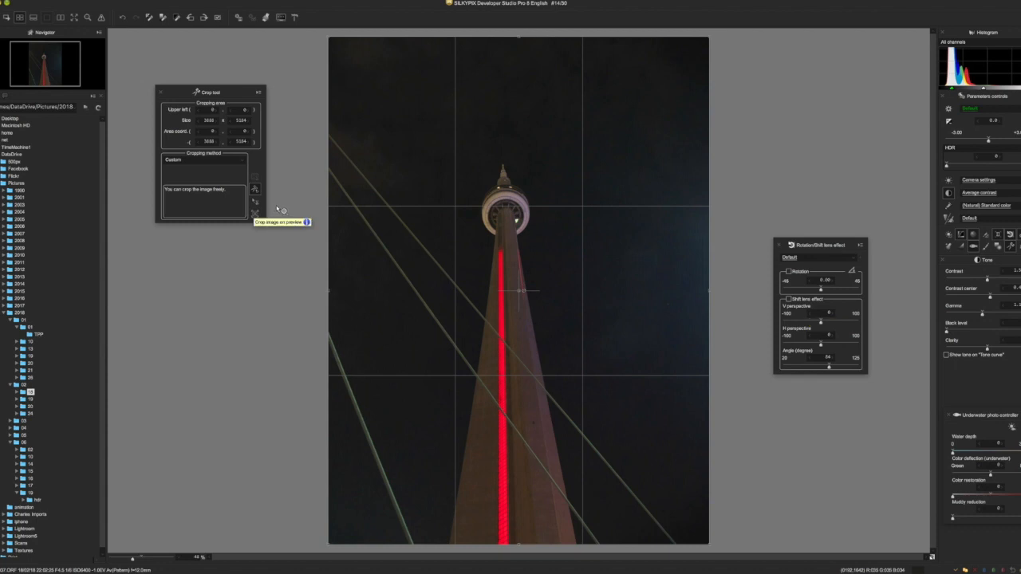
pyautogui.moveTo(280, 212)
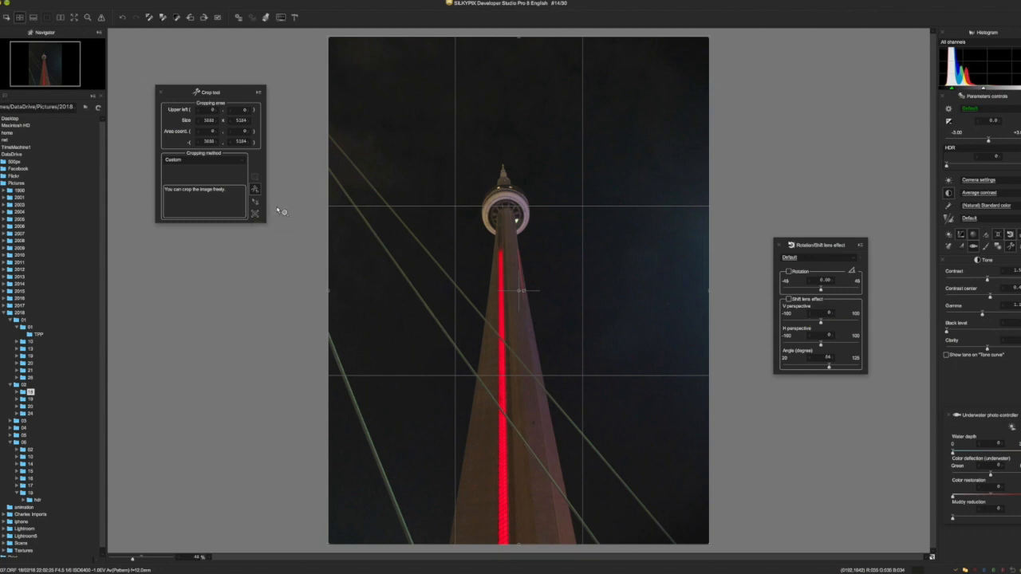
pyautogui.moveTo(480, 290)
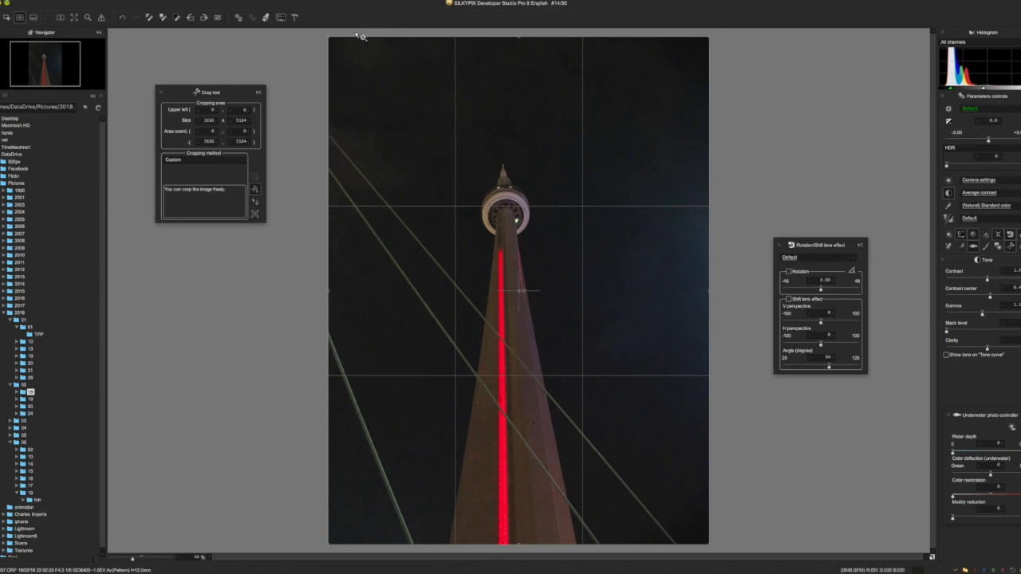
pyautogui.moveTo(318, 249)
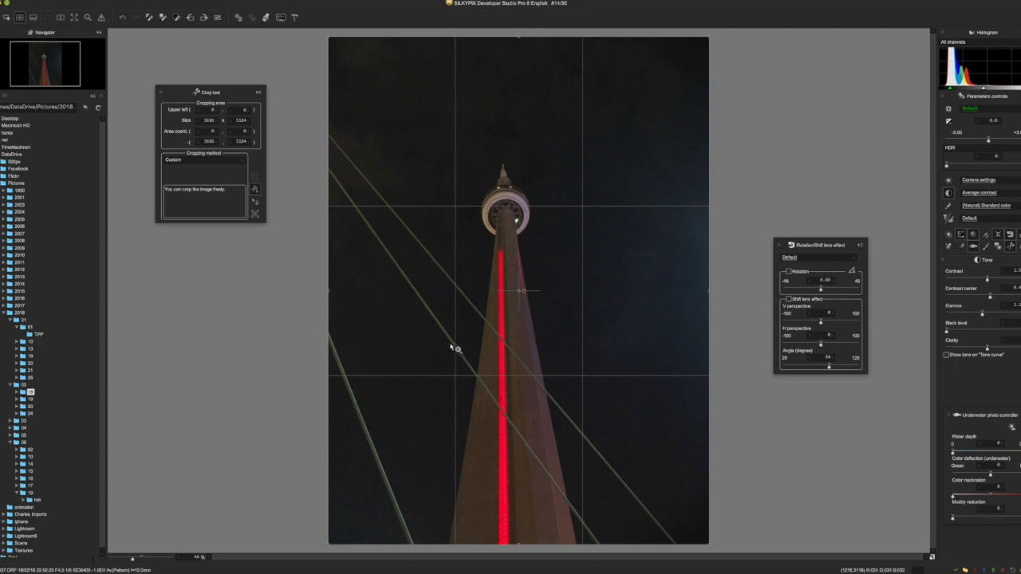
pyautogui.moveTo(457, 351)
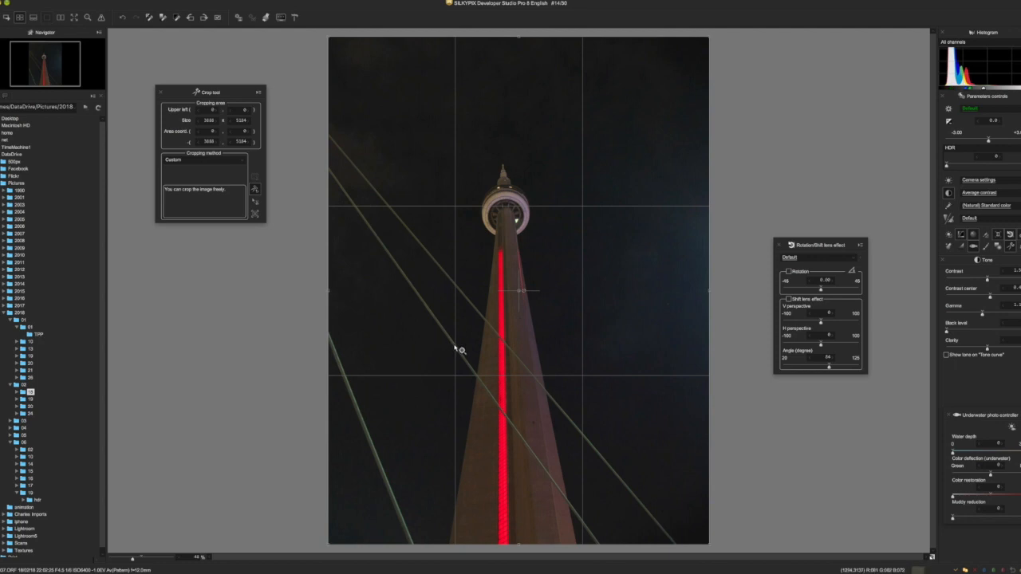
pyautogui.moveTo(457, 349)
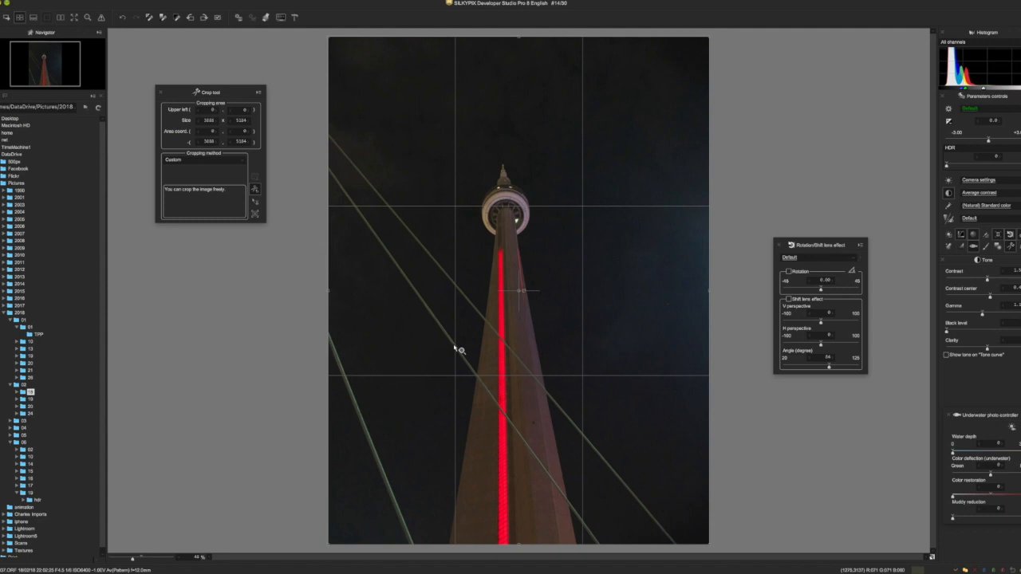
pyautogui.moveTo(278, 473)
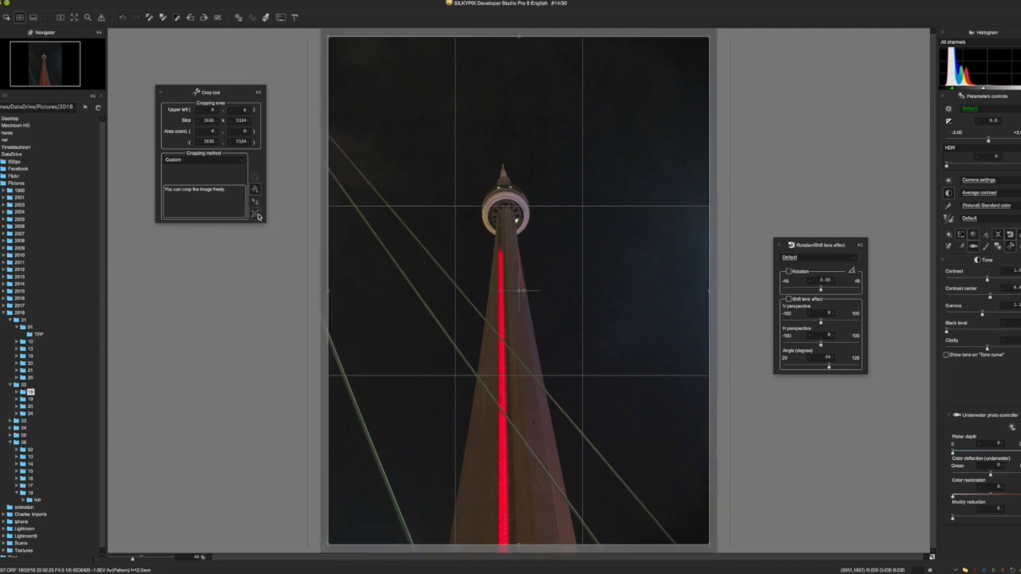
pyautogui.moveTo(255, 216)
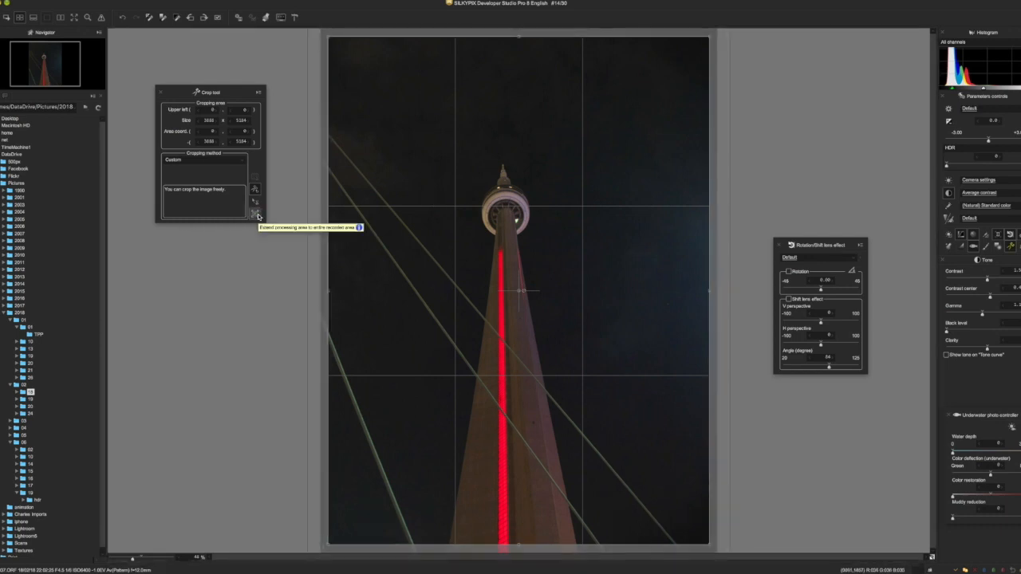
pyautogui.moveTo(730, 139)
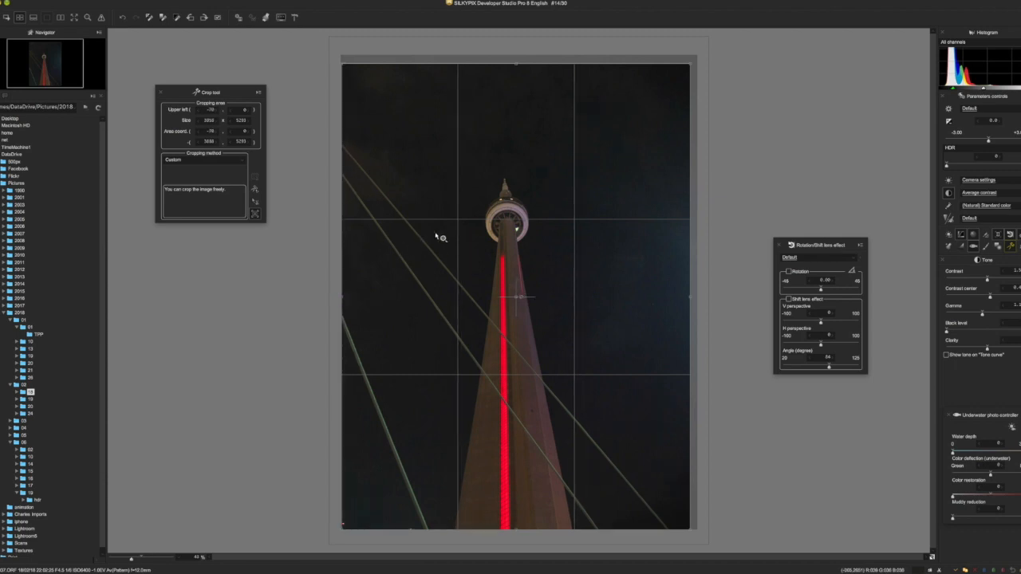
pyautogui.moveTo(457, 188)
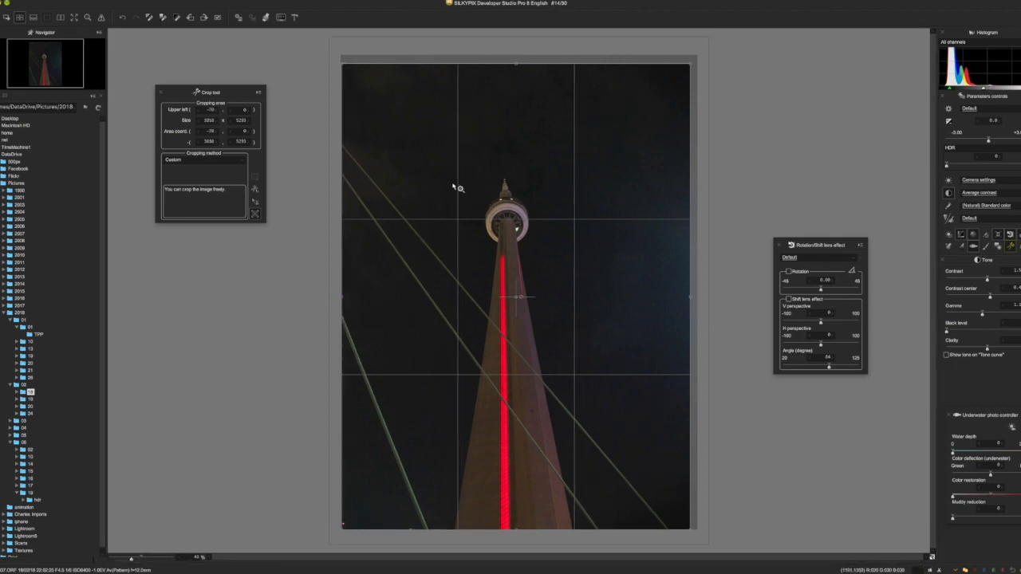
pyautogui.moveTo(527, 216)
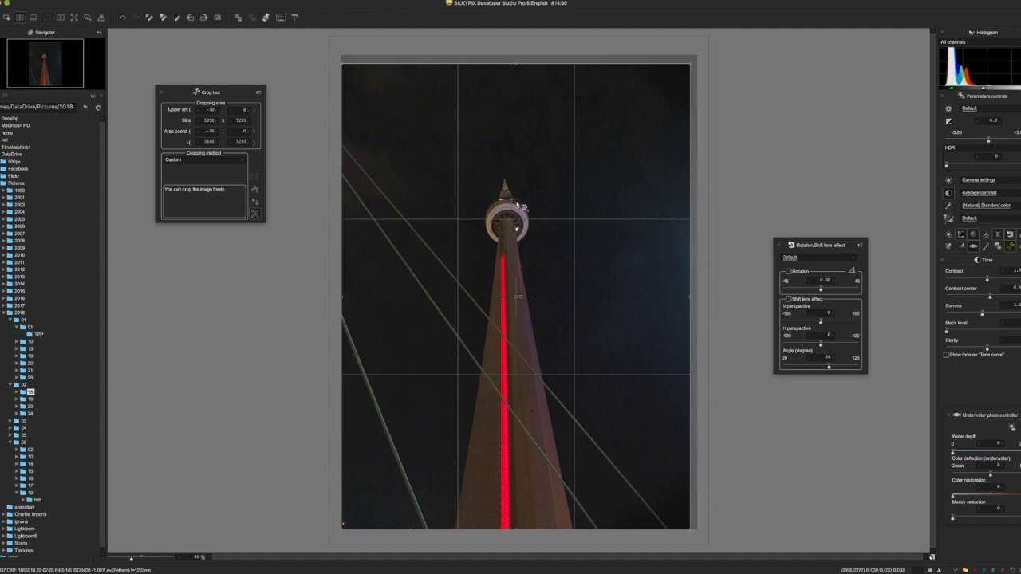
pyautogui.moveTo(588, 250)
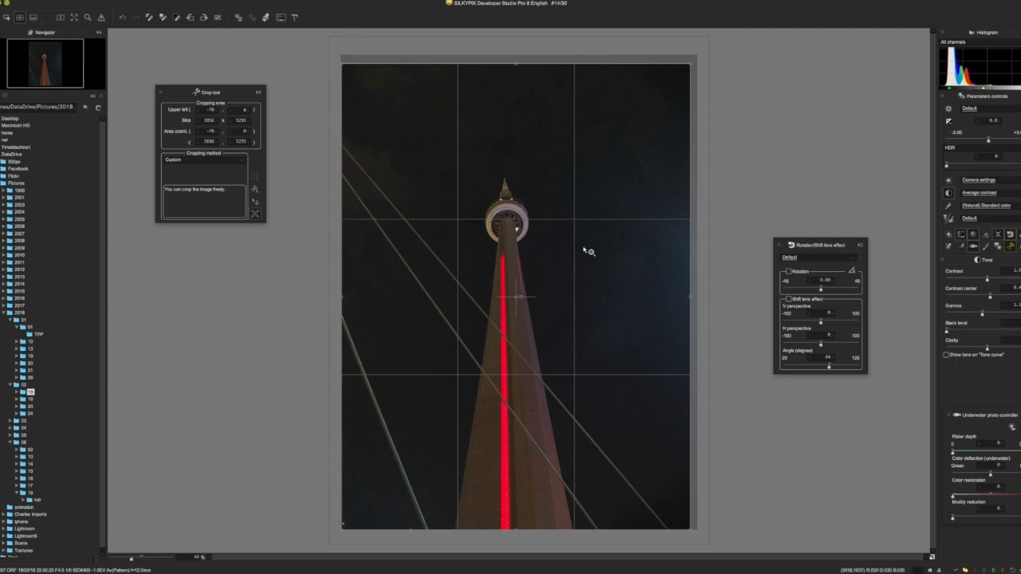
pyautogui.moveTo(611, 345)
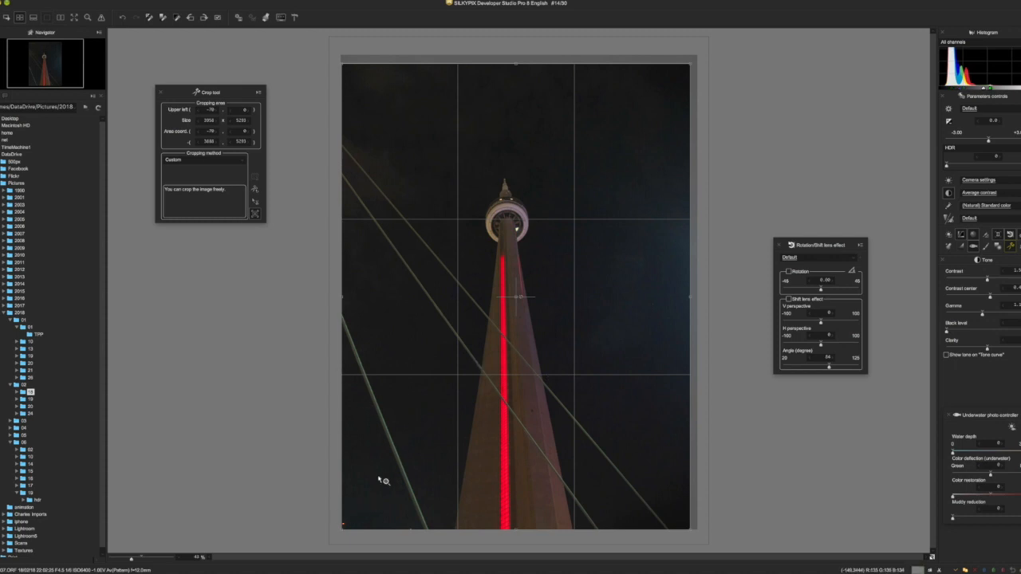
pyautogui.moveTo(449, 359)
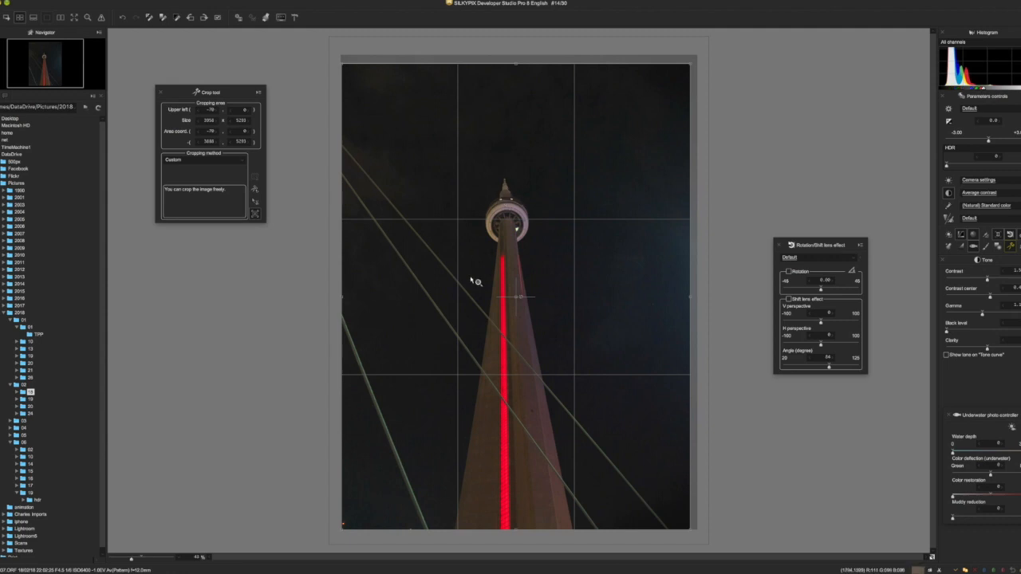
pyautogui.moveTo(412, 336)
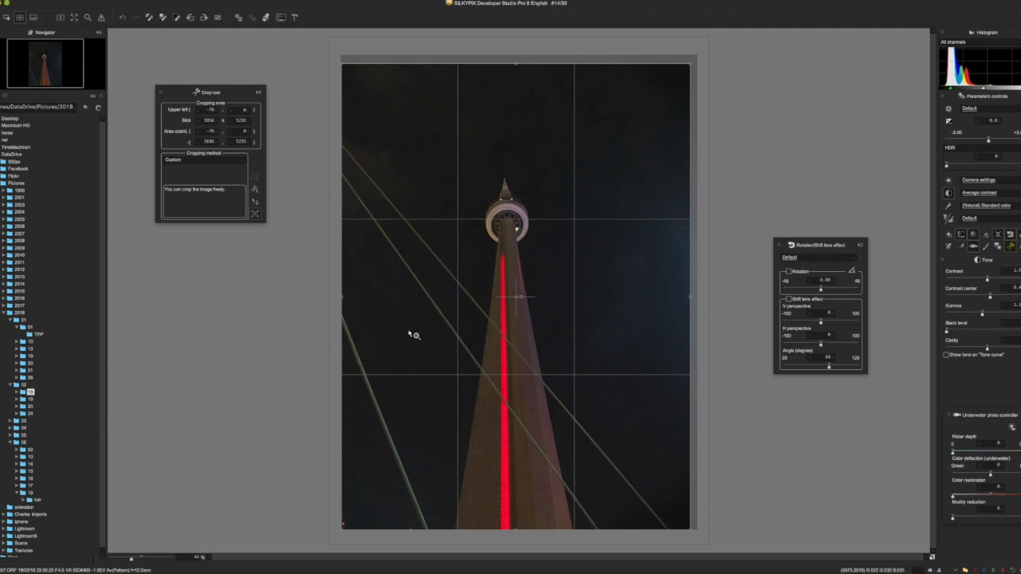
pyautogui.moveTo(450, 303)
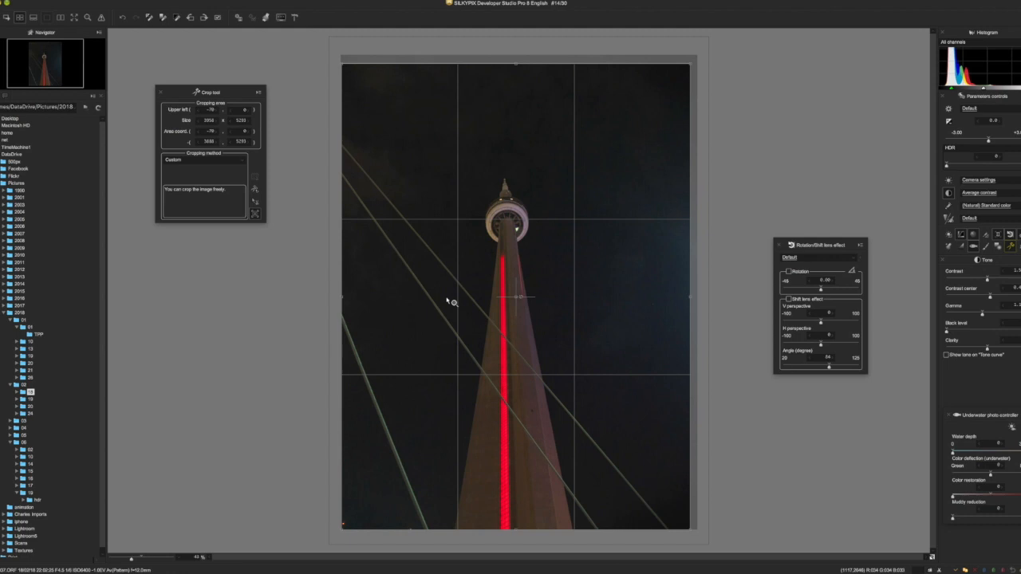
pyautogui.moveTo(556, 243)
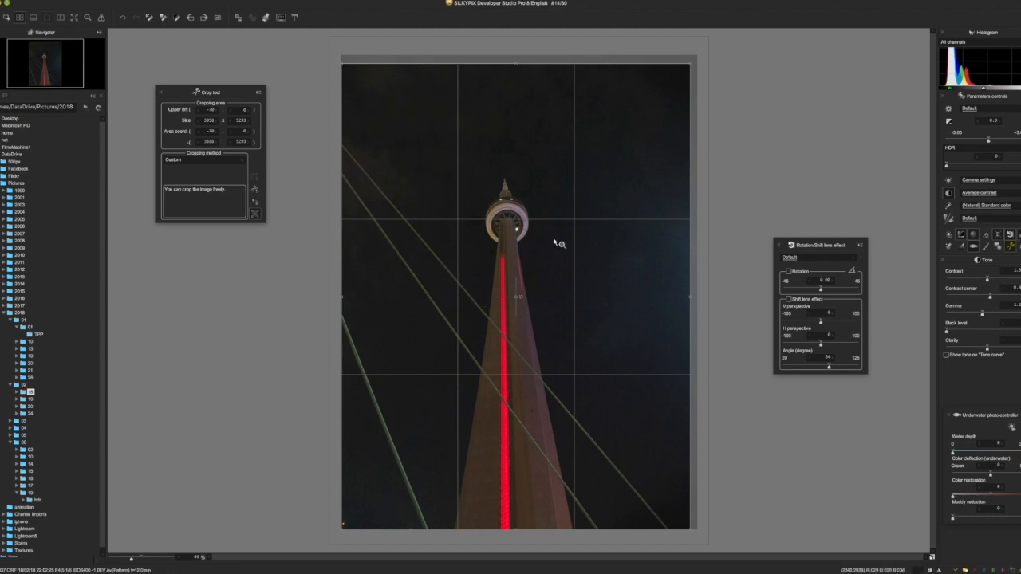
pyautogui.moveTo(593, 354)
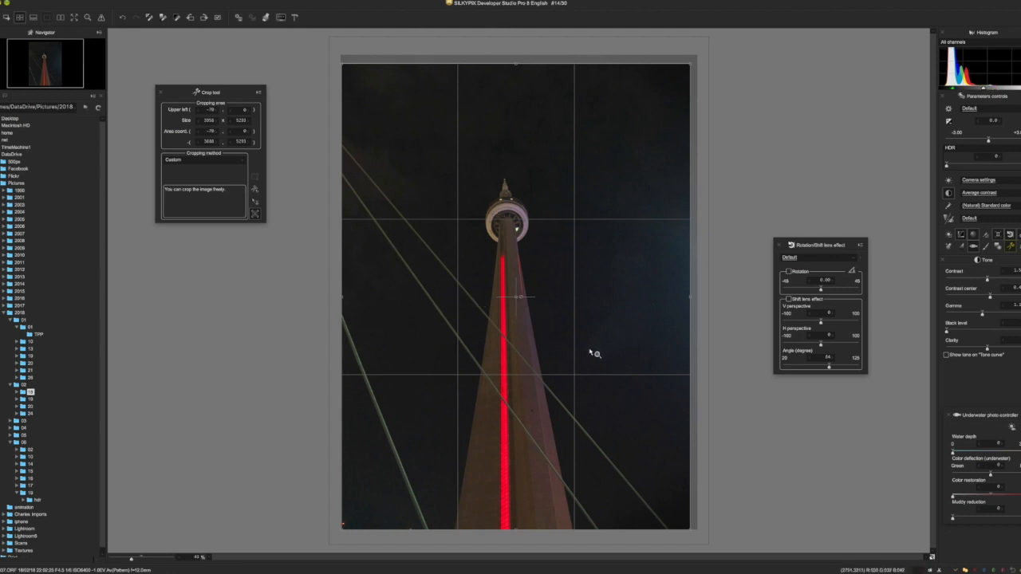
pyautogui.moveTo(750, 274)
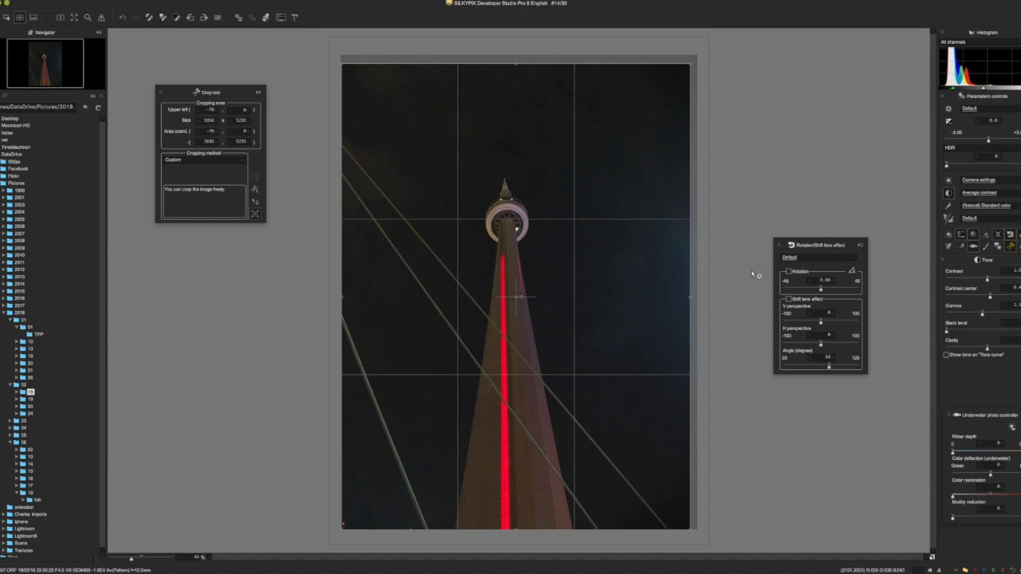
pyautogui.moveTo(702, 45)
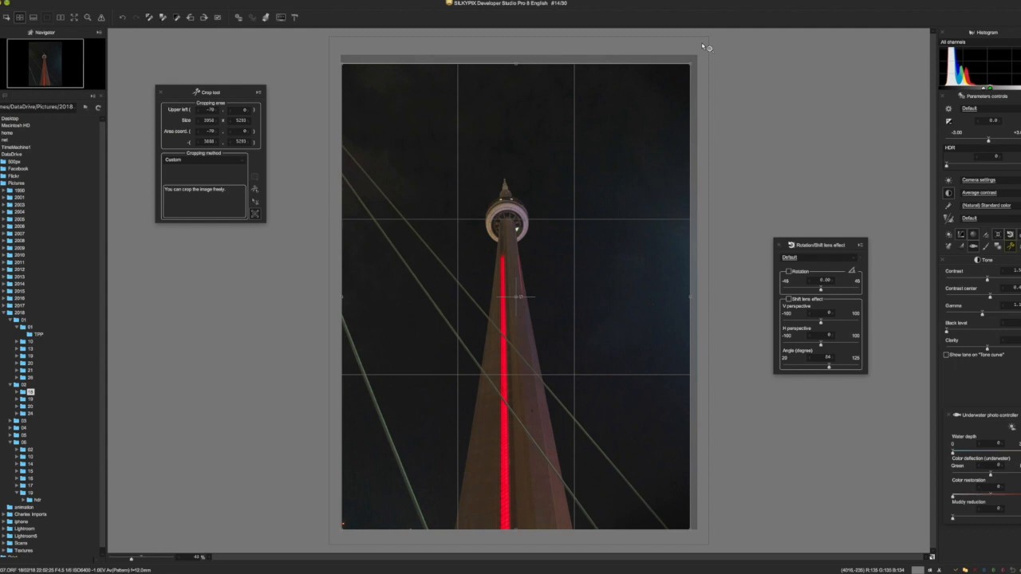
pyautogui.moveTo(696, 56)
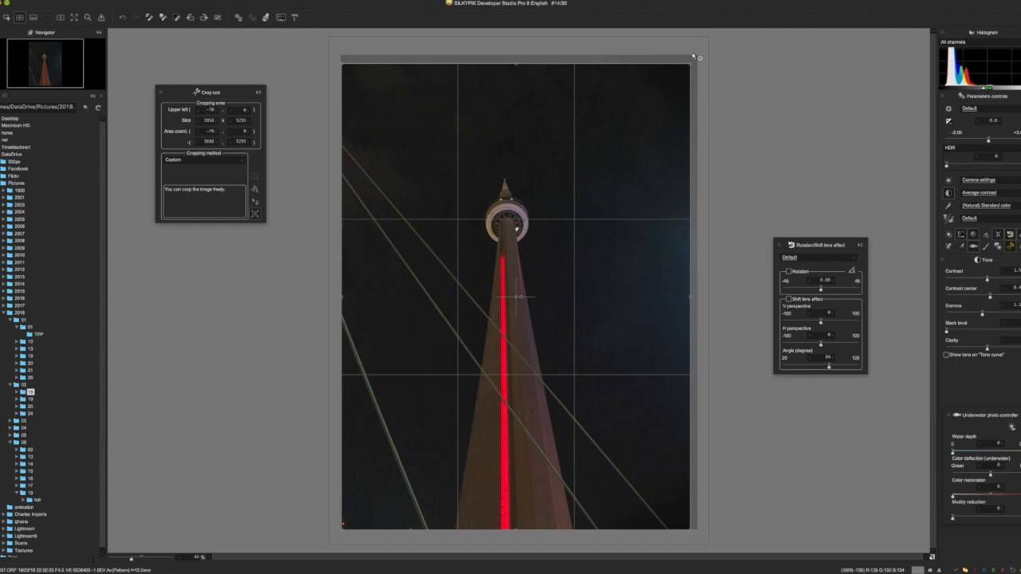